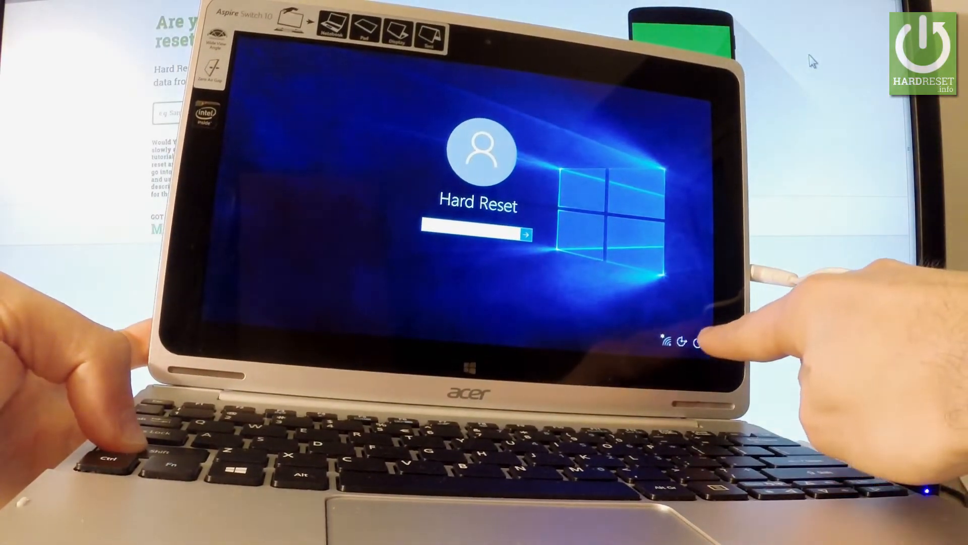
# - Restart from the lock screen into recovery, then choose Troubleshoot and 'Reset this PC'
pyautogui.click(700, 342)
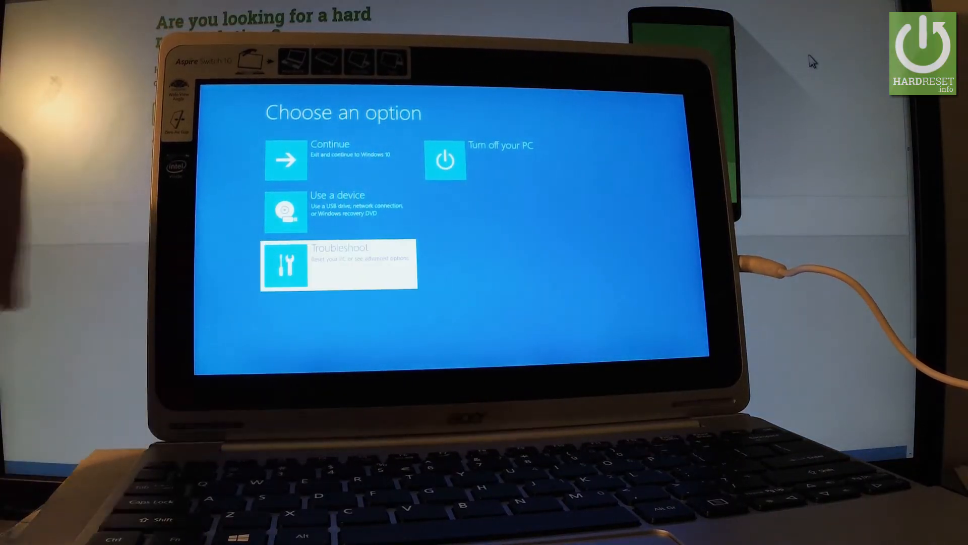
pyautogui.click(338, 264)
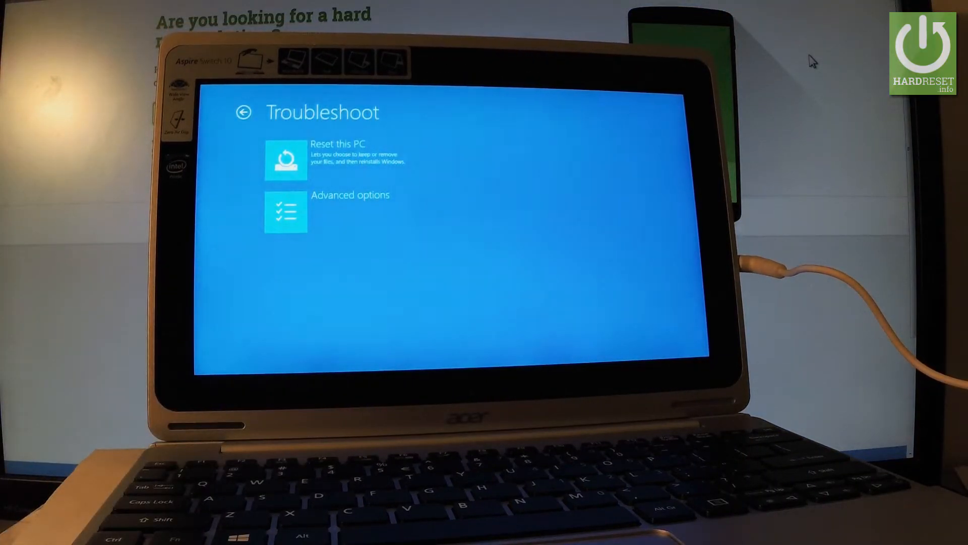
pyautogui.click(336, 159)
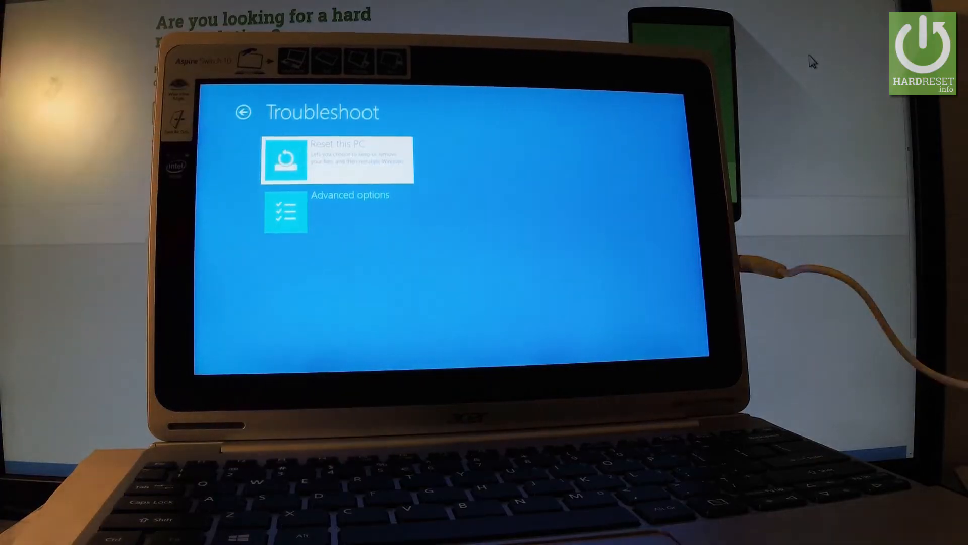
pyautogui.click(336, 160)
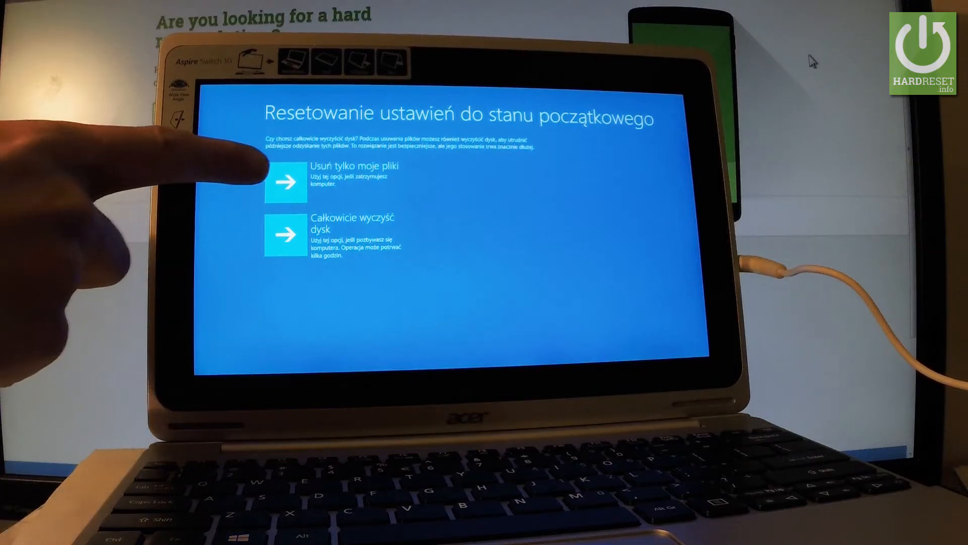
# - Choose 'Usuń tylko moje pliki' to remove files without cleaning the drive
pyautogui.click(286, 182)
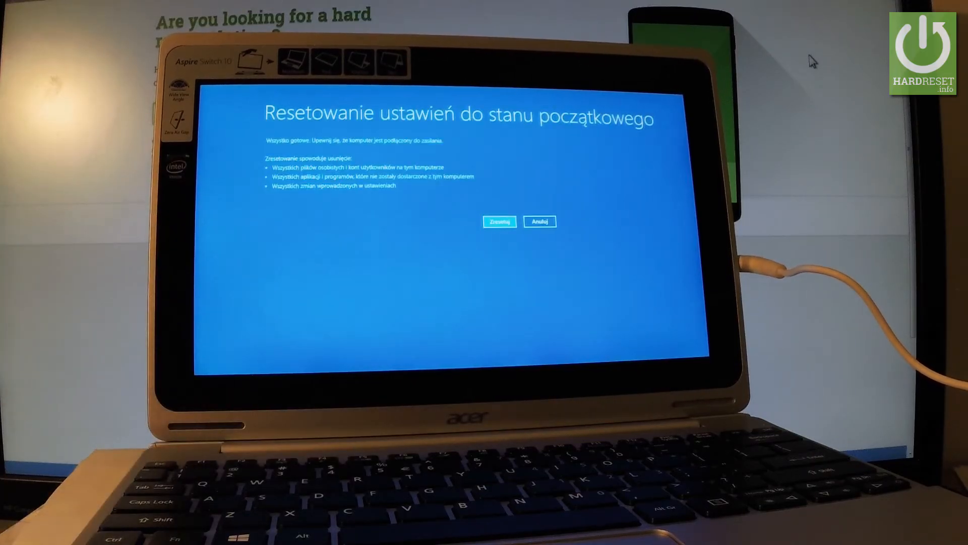